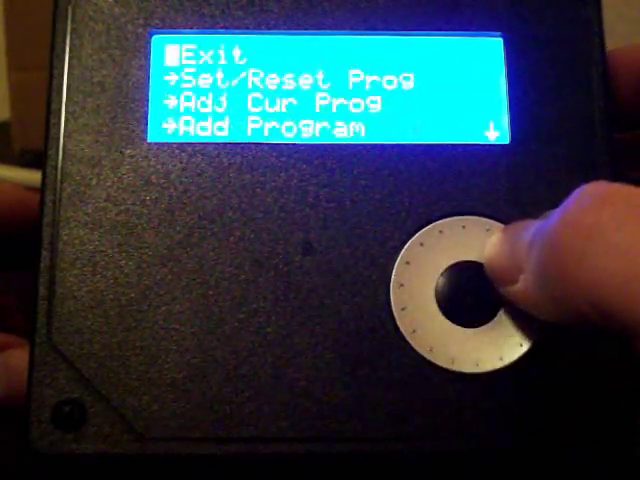
Step down the main menu from Adjust Current Program past Add Program and Remove Program to Usage.
scroll("down", 3)
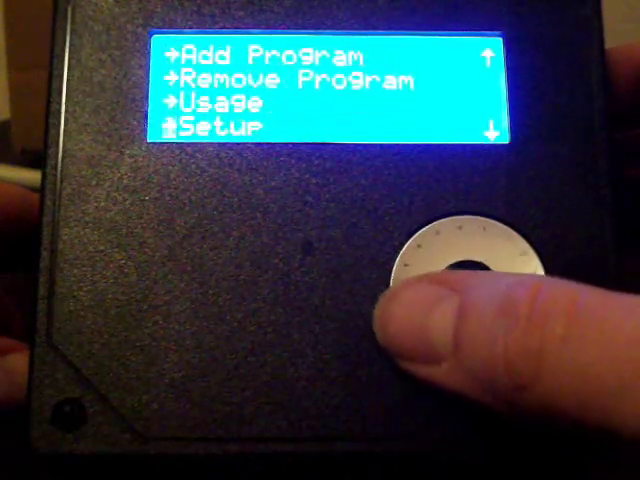
scroll("up", 3)
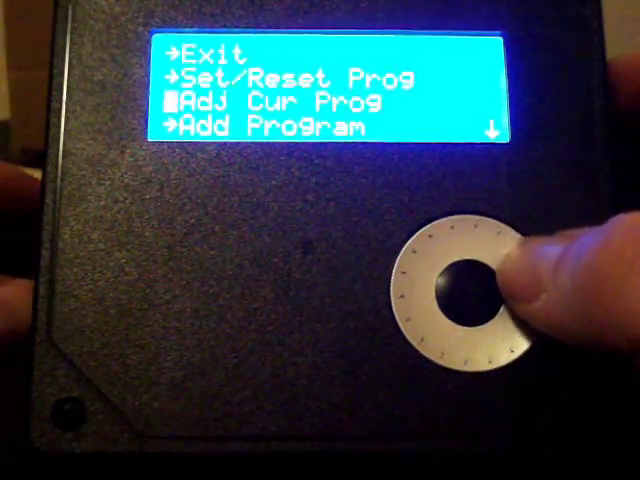
scroll("down", 3)
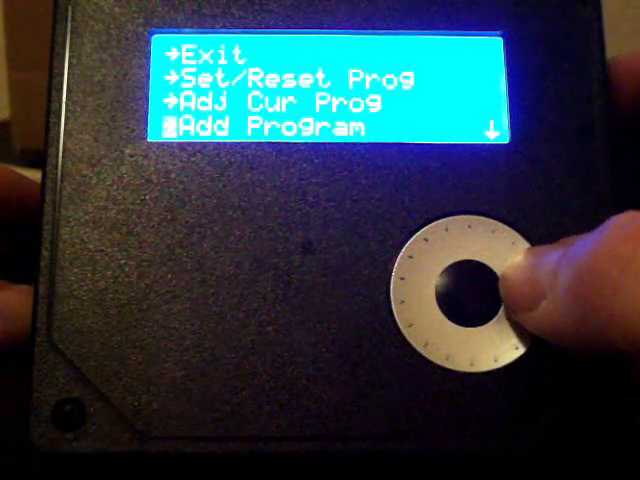
scroll("down", 3)
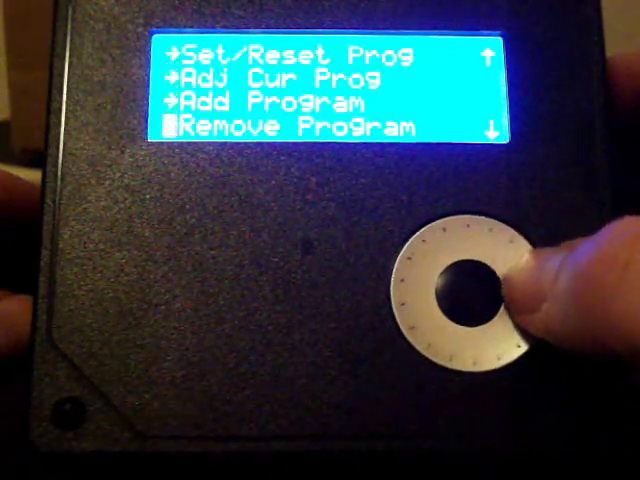
scroll("down", 3)
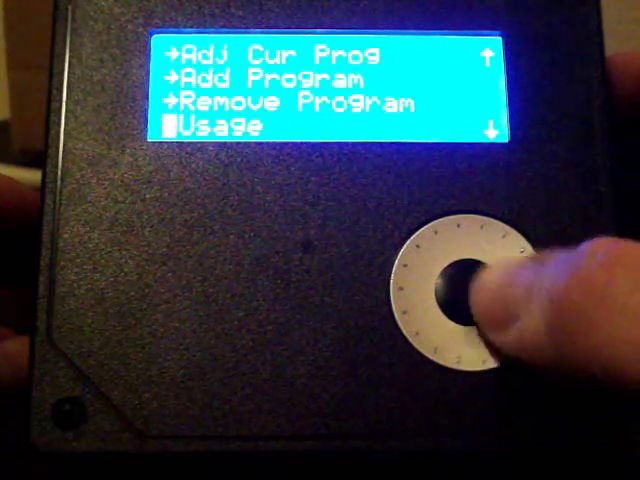
View the Usage screen, then return to Exit at the top of the main menu.
left_click(460, 290)
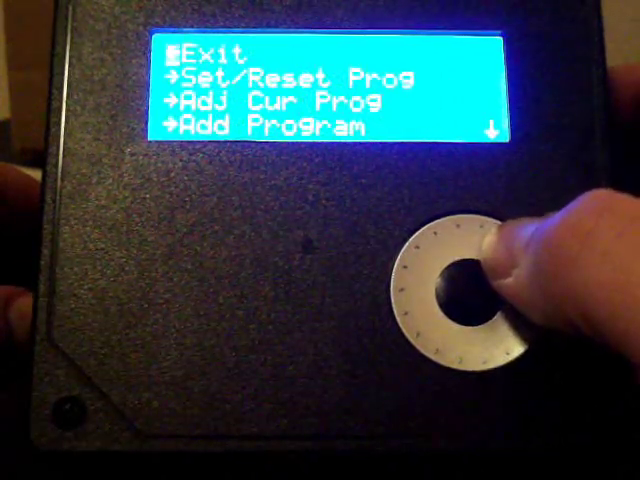
Enter Setup and step through Temp Scale (F), Delta Temp (2) and Contrast.
scroll("down", 3)
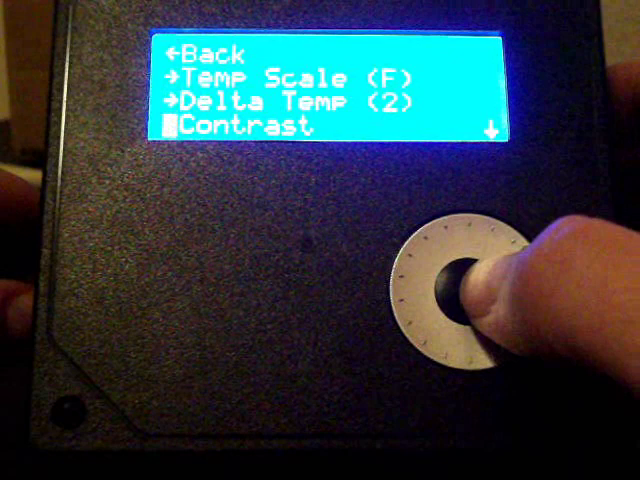
left_click(465, 300)
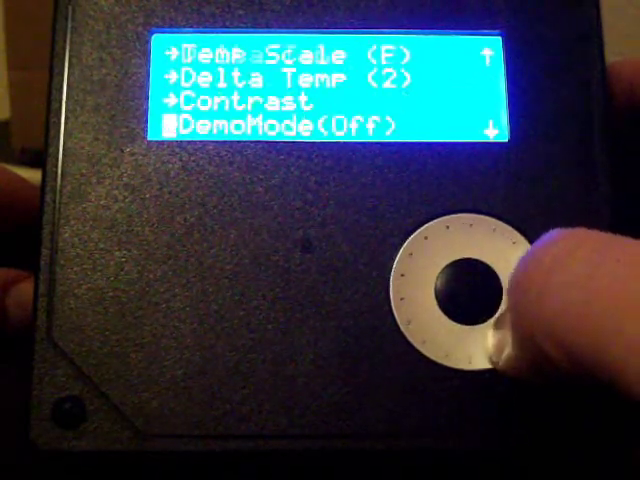
Move down the Setup menu past DemoMode (Off) and Function (Cool) to Clock.
scroll("down", 3)
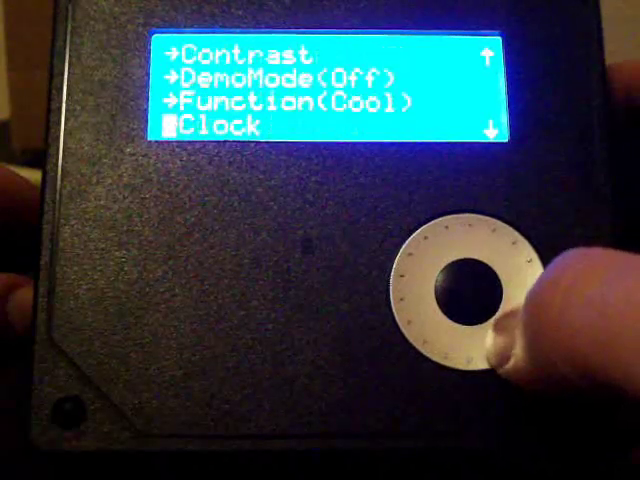
Move down the Setup menu past Clock to reveal Reset Device and About.
scroll("down", 3)
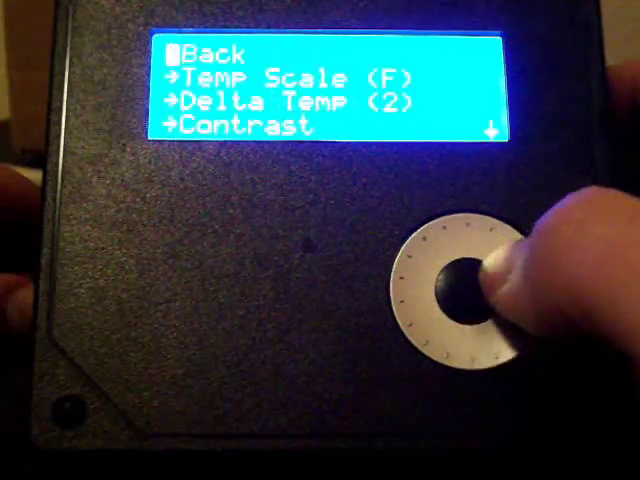
scroll("down", 3)
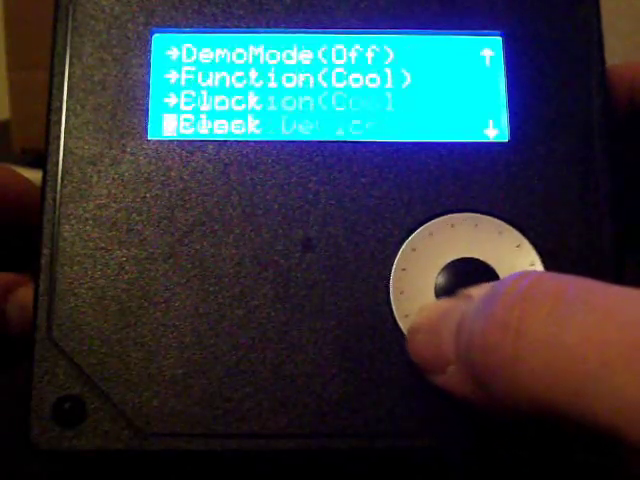
scroll("down", 3)
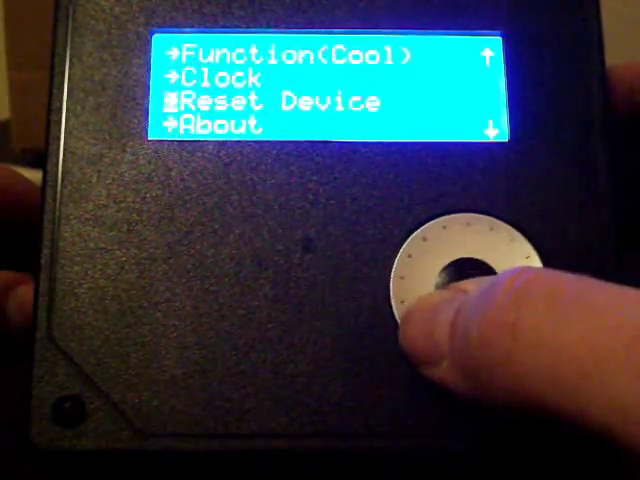